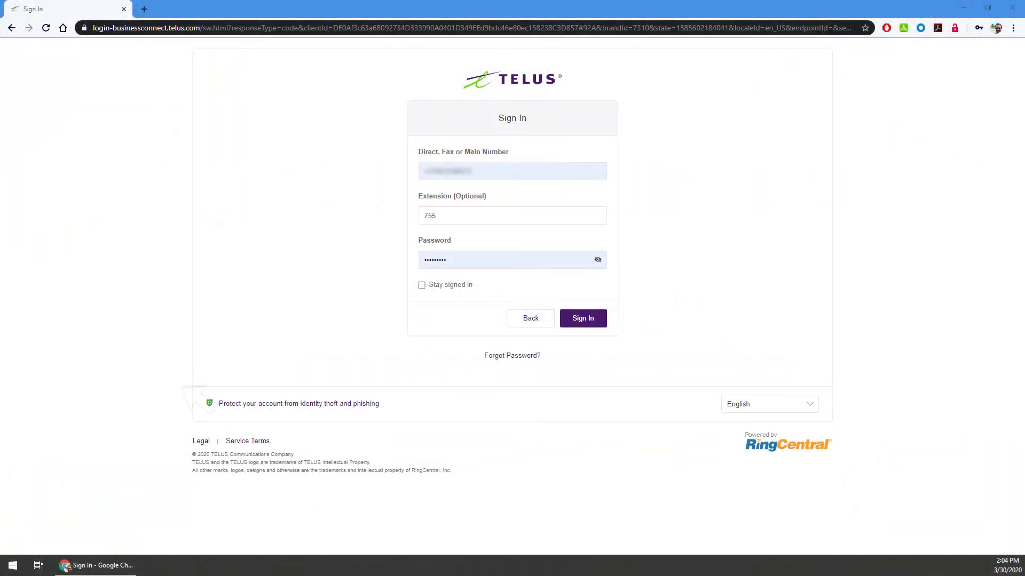
pyautogui.moveTo(353, 389)
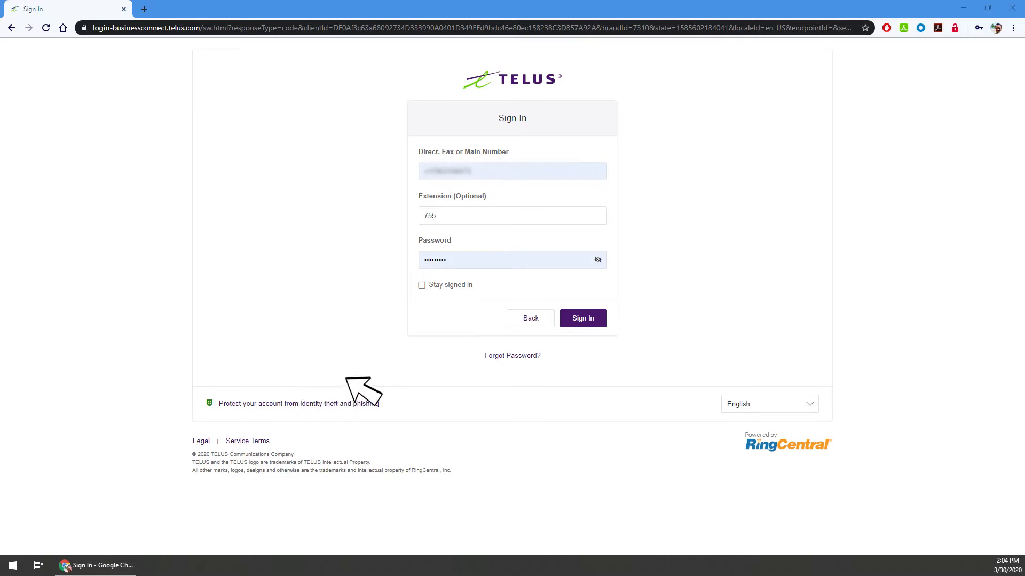
pyautogui.moveTo(591, 318)
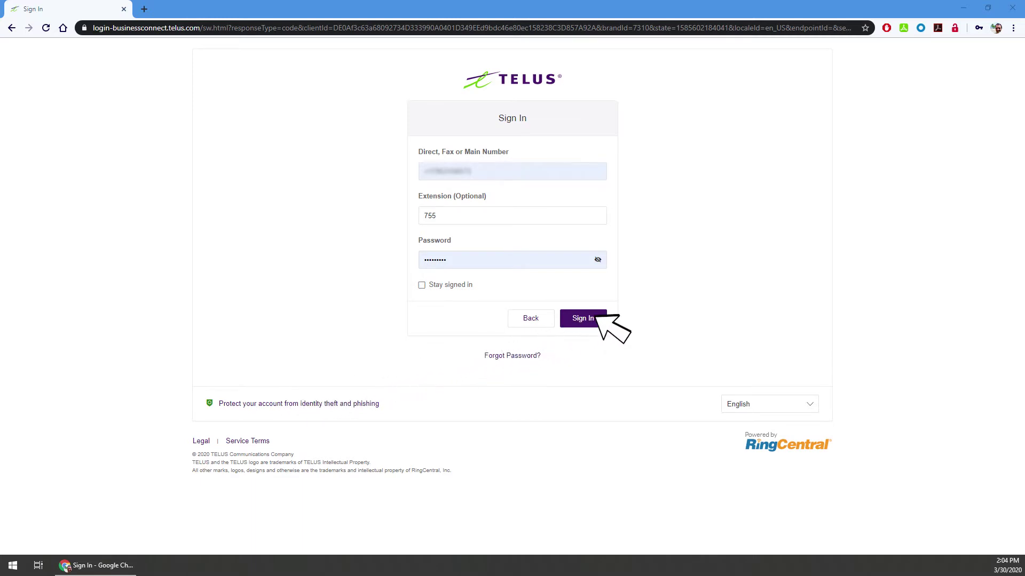
# Submit the portal sign-in with the direct number, extension and password.
pyautogui.click(583, 318)
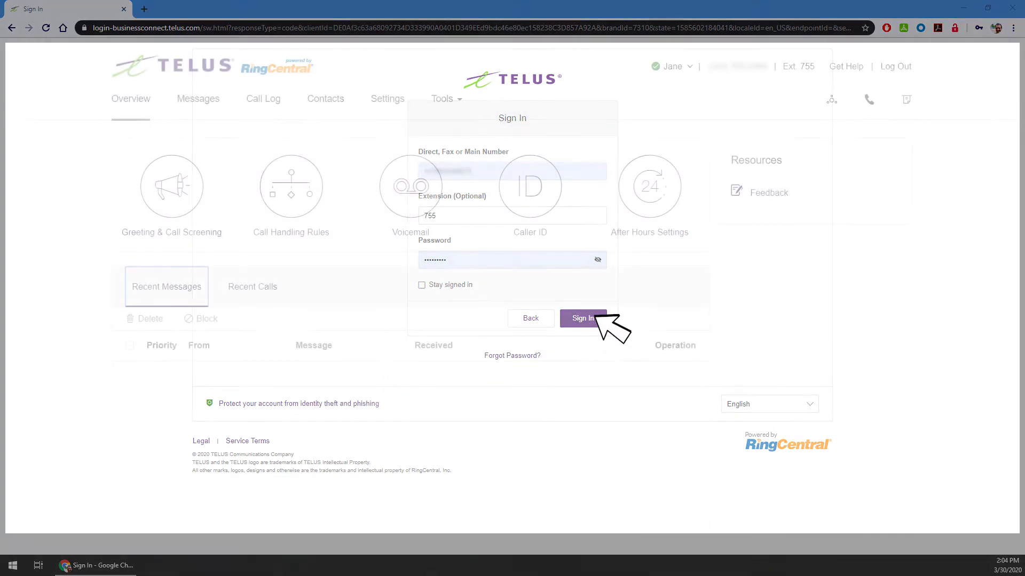
# Navigate from the Tools menu to the Meetings Downloads page for Mac or PC.
pyautogui.click(583, 318)
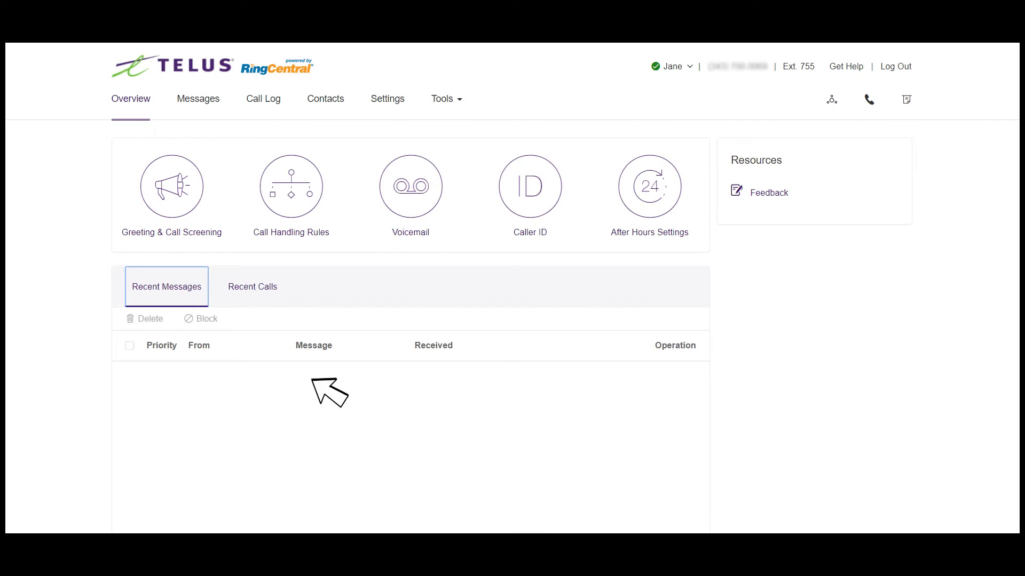
pyautogui.moveTo(459, 109)
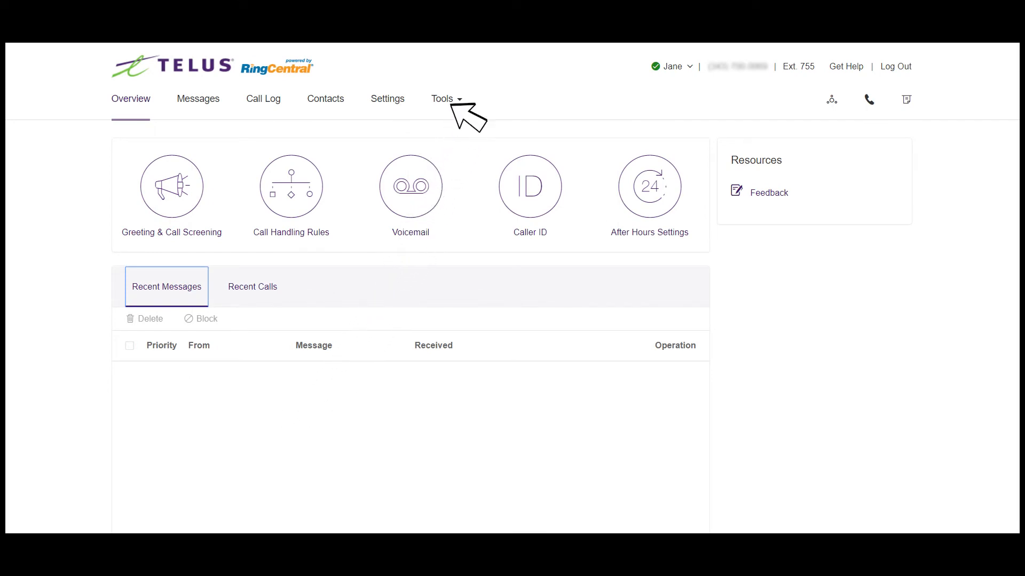
pyautogui.click(443, 98)
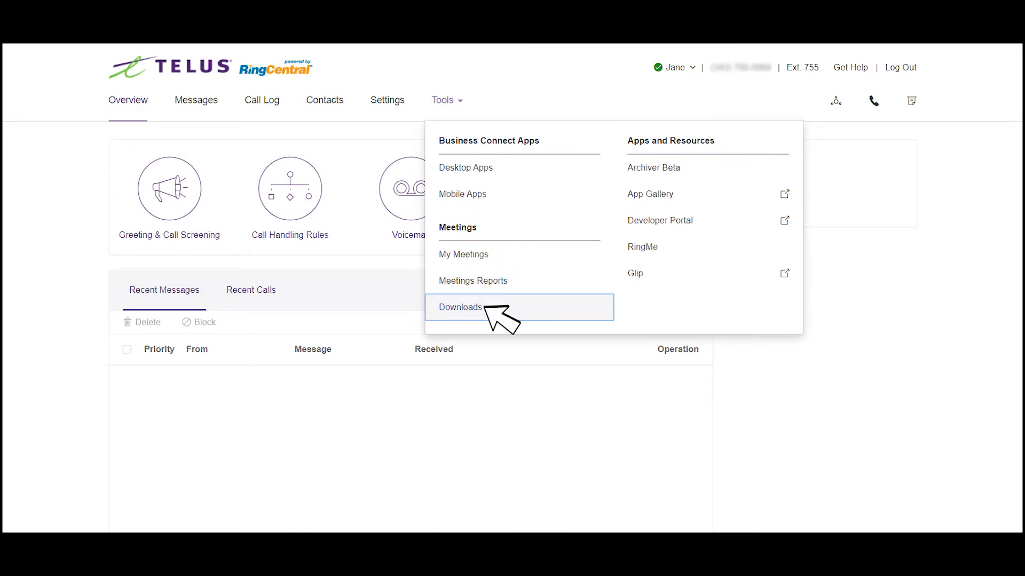
pyautogui.click(459, 308)
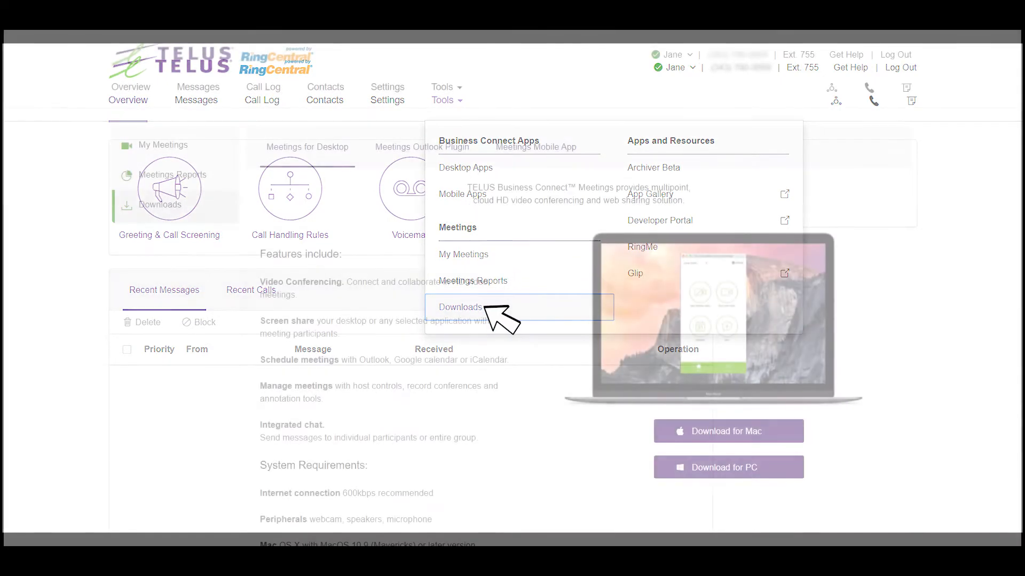
pyautogui.click(458, 307)
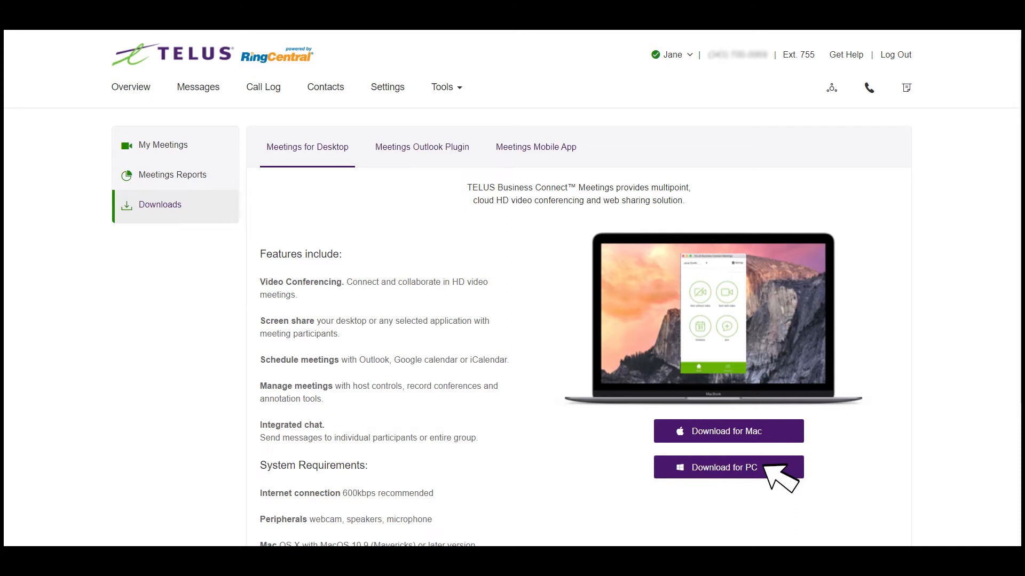
# Download the Meetings app for PC and run the installer through the security warning.
pyautogui.click(728, 468)
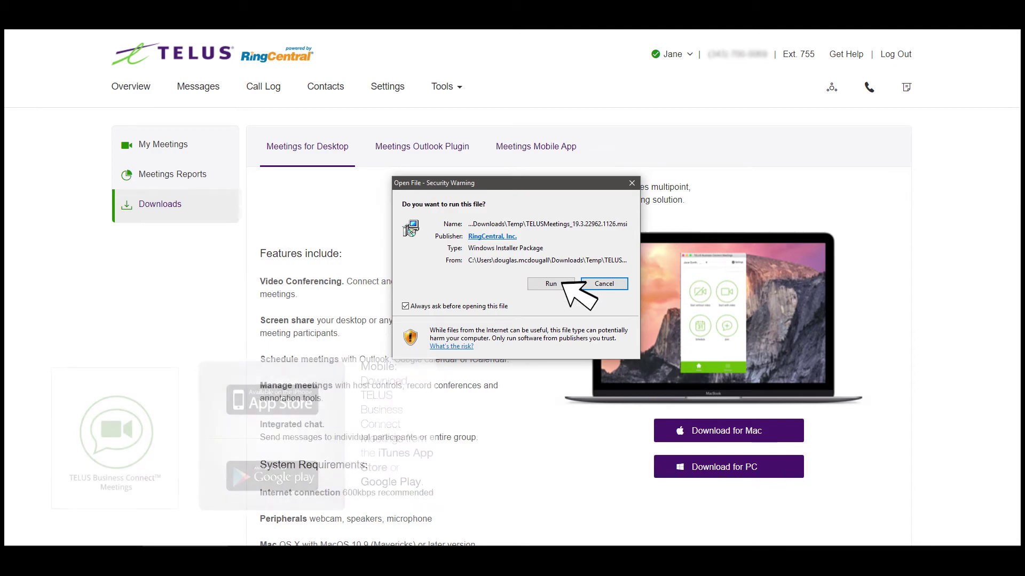
pyautogui.click(550, 284)
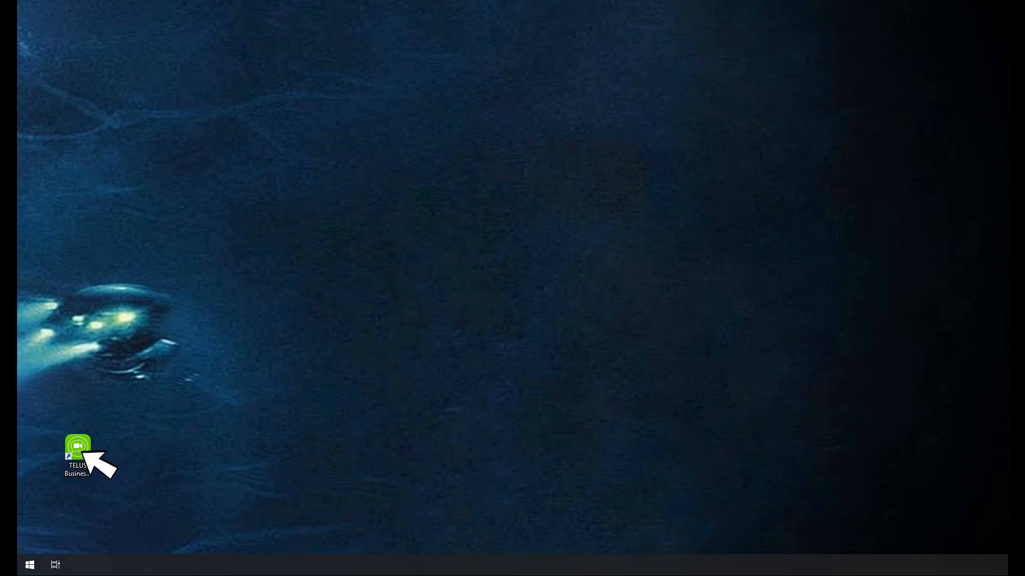
# Launch the Meetings desktop app from its shortcut and sign in with the account credentials.
pyautogui.doubleClick(78, 446)
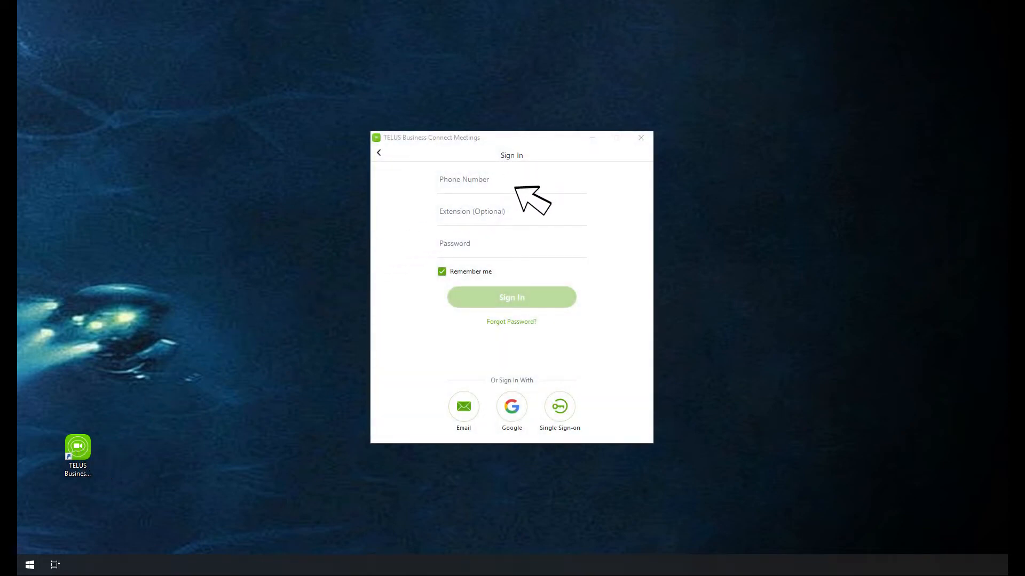
pyautogui.moveTo(559, 303)
pyautogui.write('755')
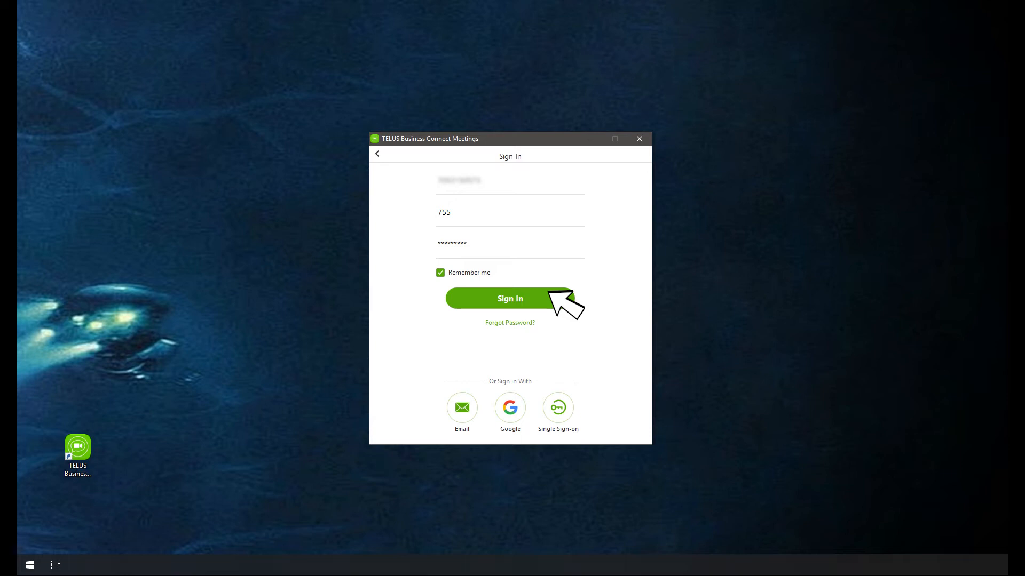
pyautogui.click(510, 299)
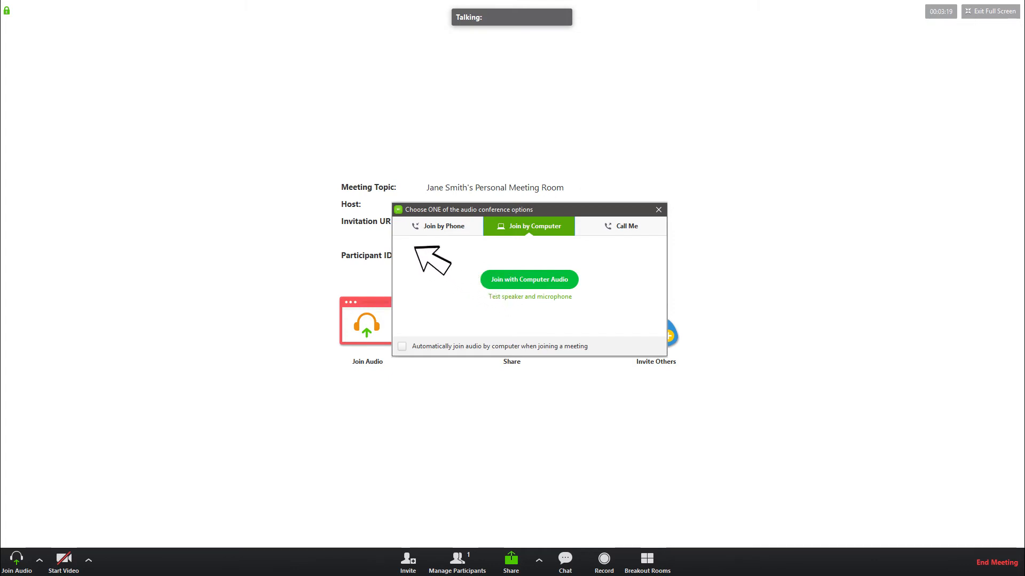
pyautogui.moveTo(601, 233)
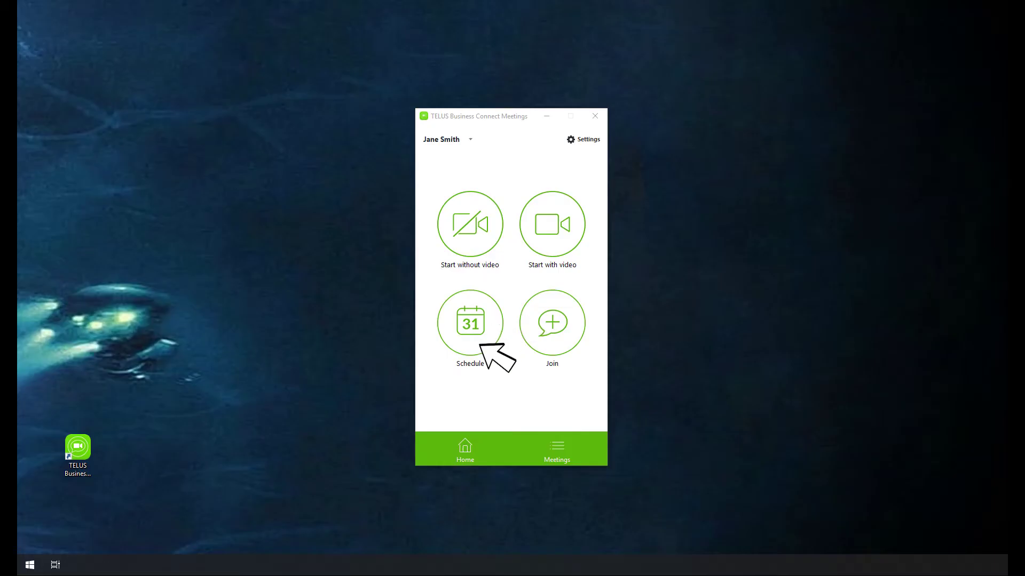
pyautogui.moveTo(567, 353)
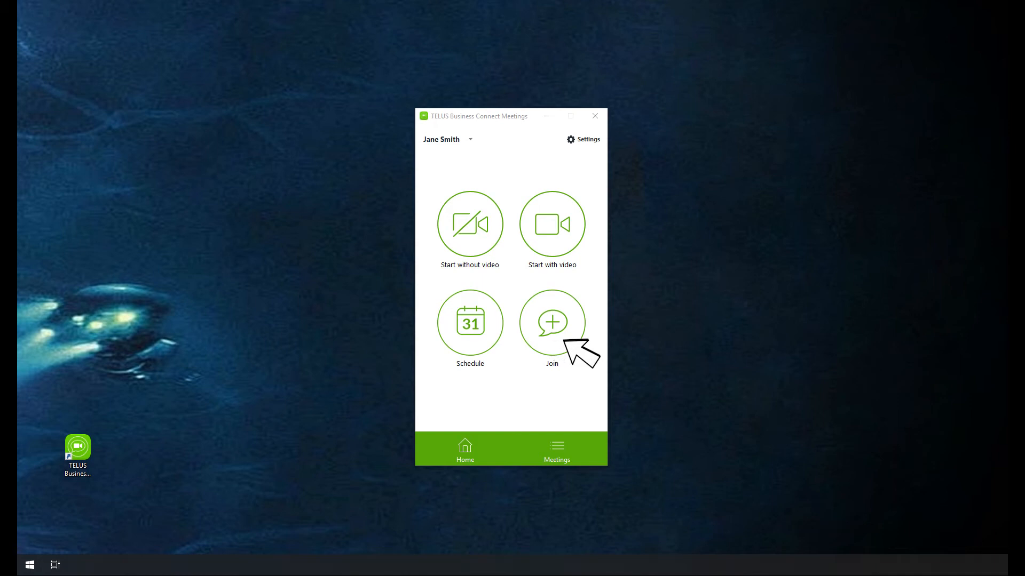
pyautogui.moveTo(566, 343)
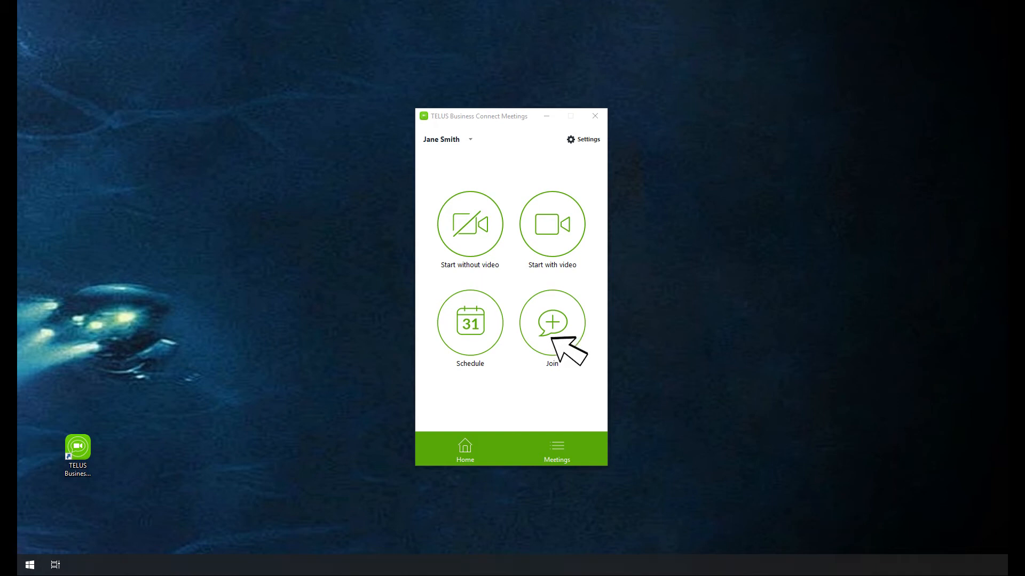
pyautogui.moveTo(512, 338)
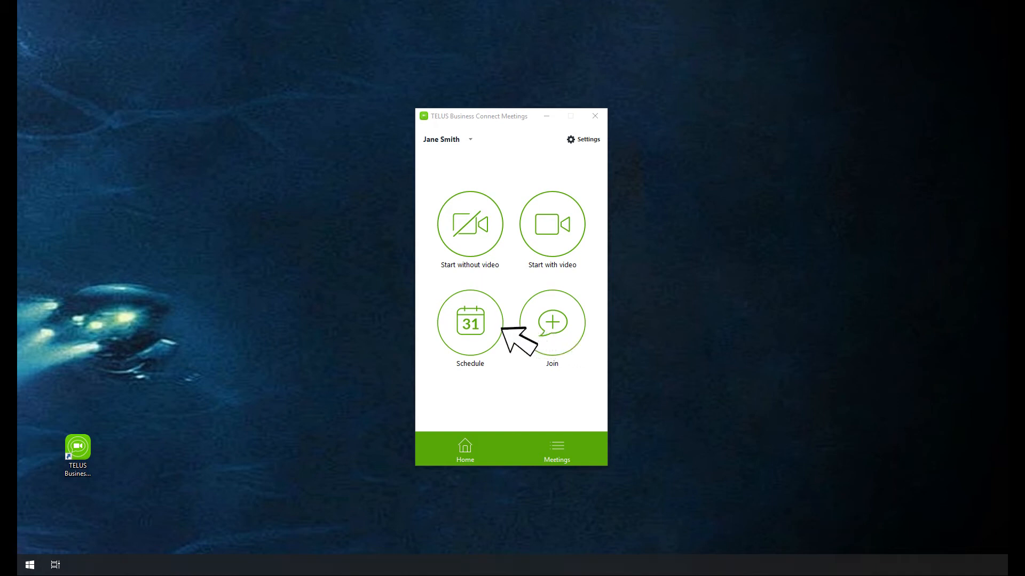
# Start scheduling a new meeting from the app home screen.
pyautogui.click(470, 322)
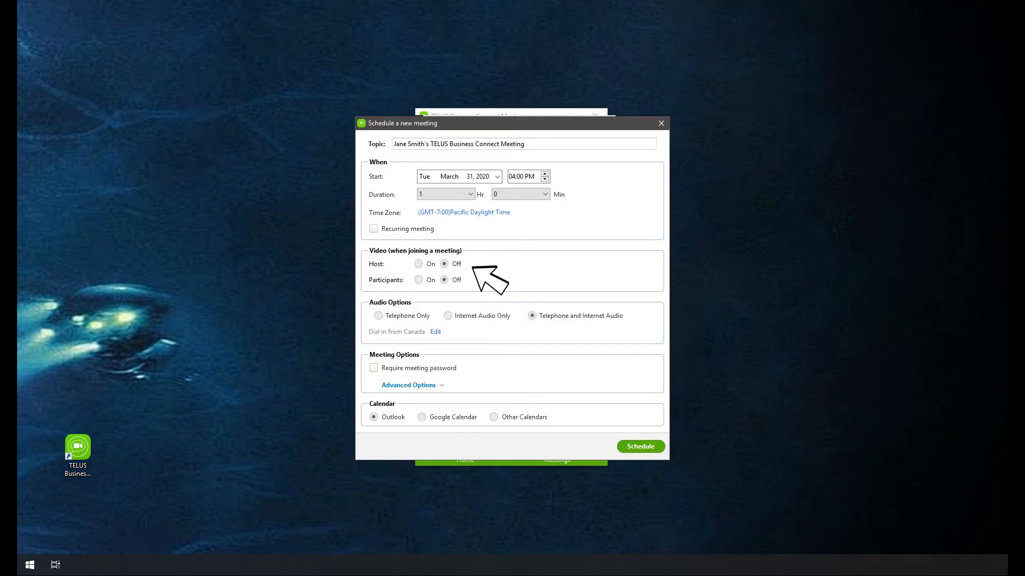
pyautogui.moveTo(525, 221)
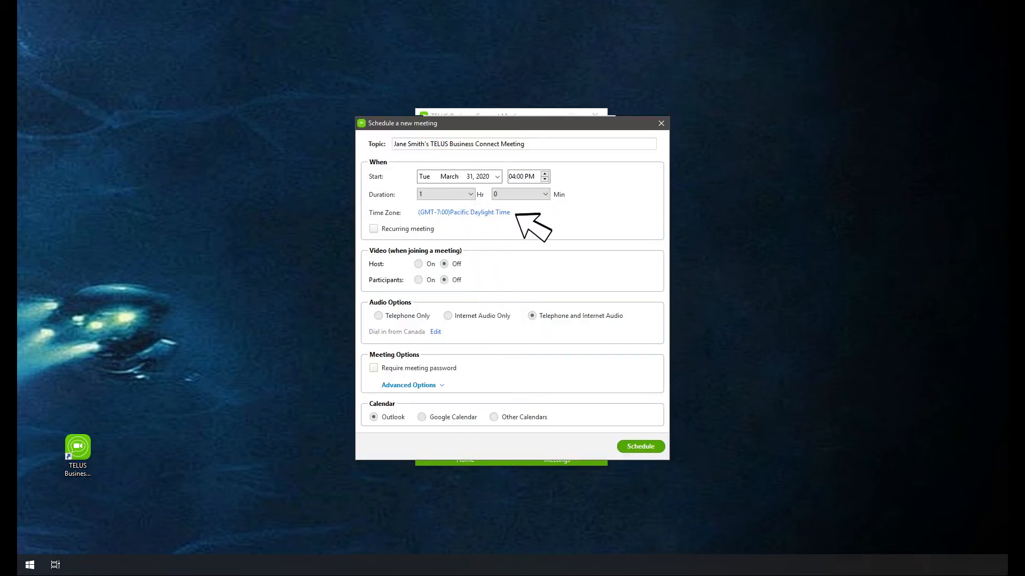
pyautogui.moveTo(439, 416)
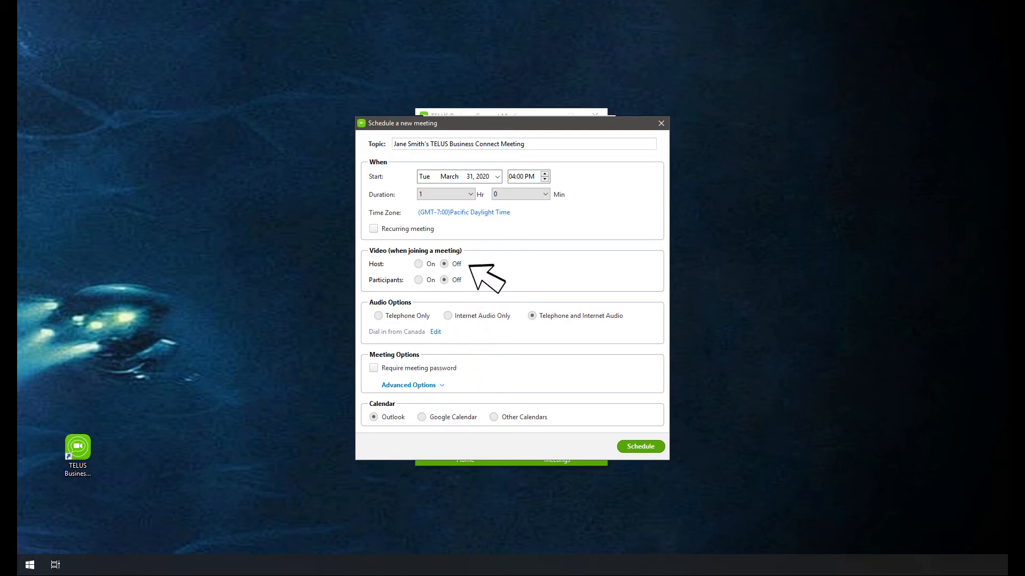
pyautogui.moveTo(479, 289)
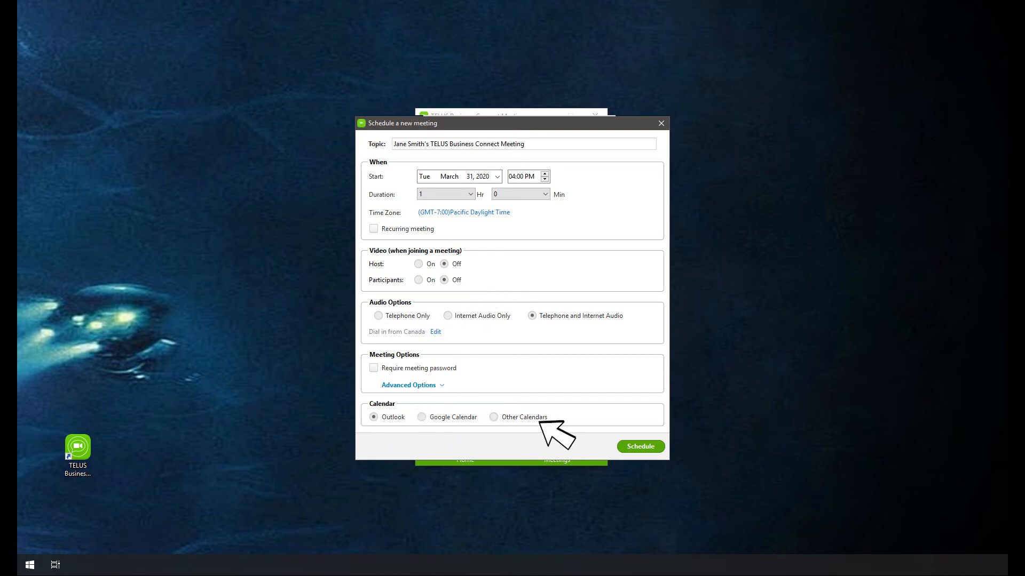
pyautogui.moveTo(661, 458)
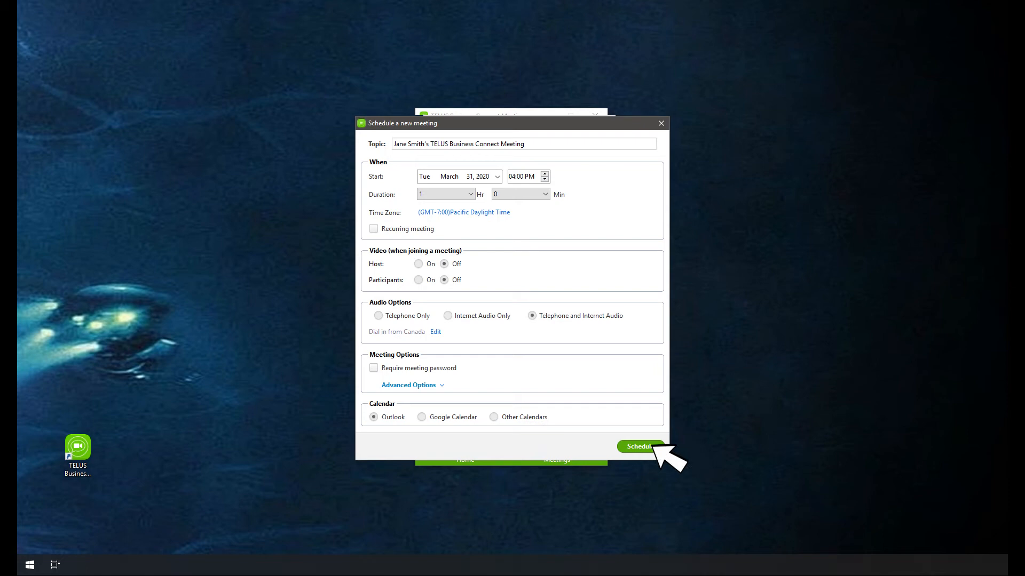
# Submit the one-hour meeting for March 31, 2020 at 4:00 PM with Outlook as calendar.
pyautogui.click(640, 446)
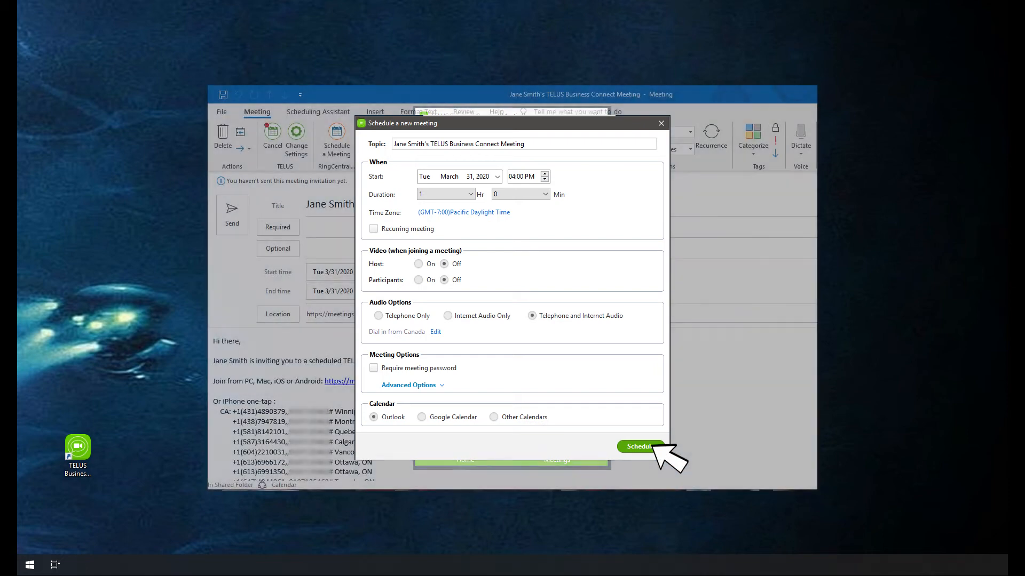
# Bring forward the Outlook invitation showing 4:00–5:00 PM on 3/31/2020, link and dial-in numbers.
pyautogui.click(639, 446)
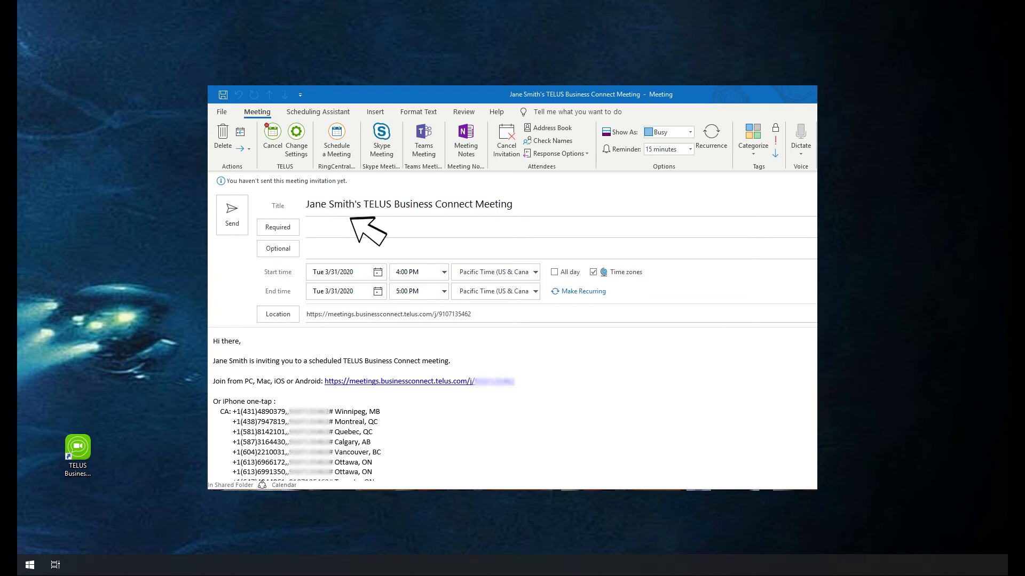
pyautogui.moveTo(411, 465)
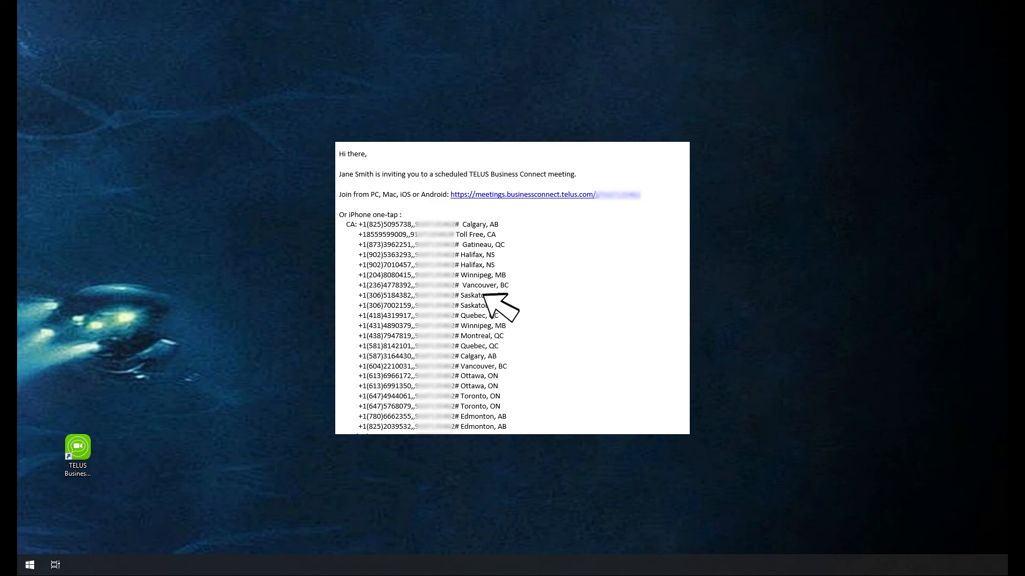
pyautogui.moveTo(566, 201)
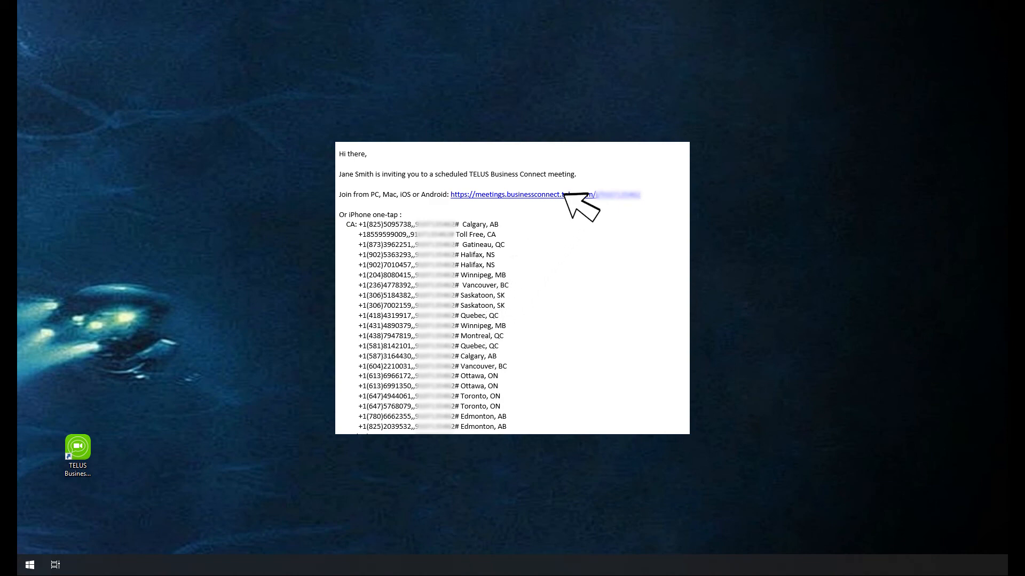
# Follow the meetings.businessconnect.telus.com join link from the invitation body.
pyautogui.click(535, 194)
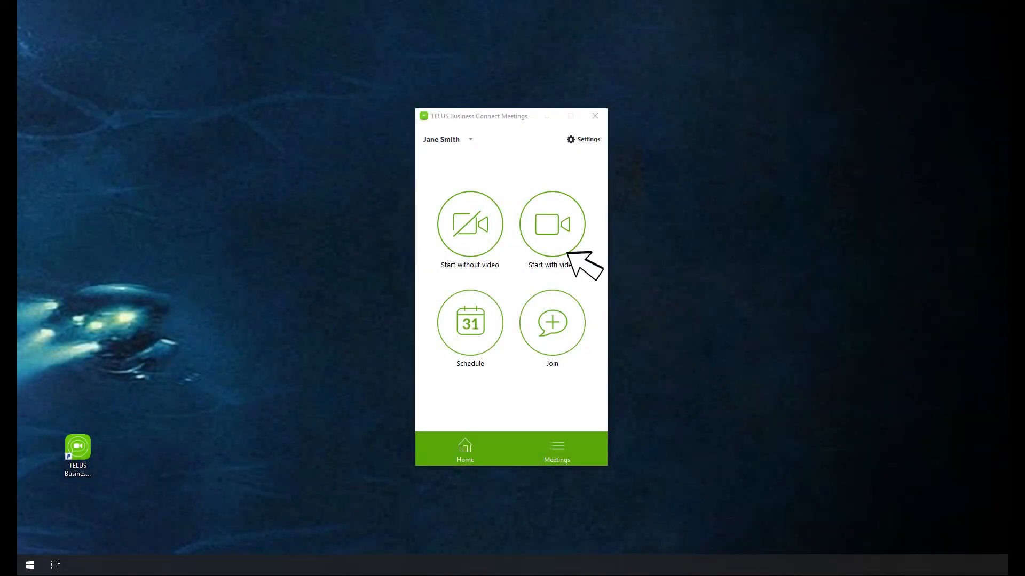
pyautogui.moveTo(583, 341)
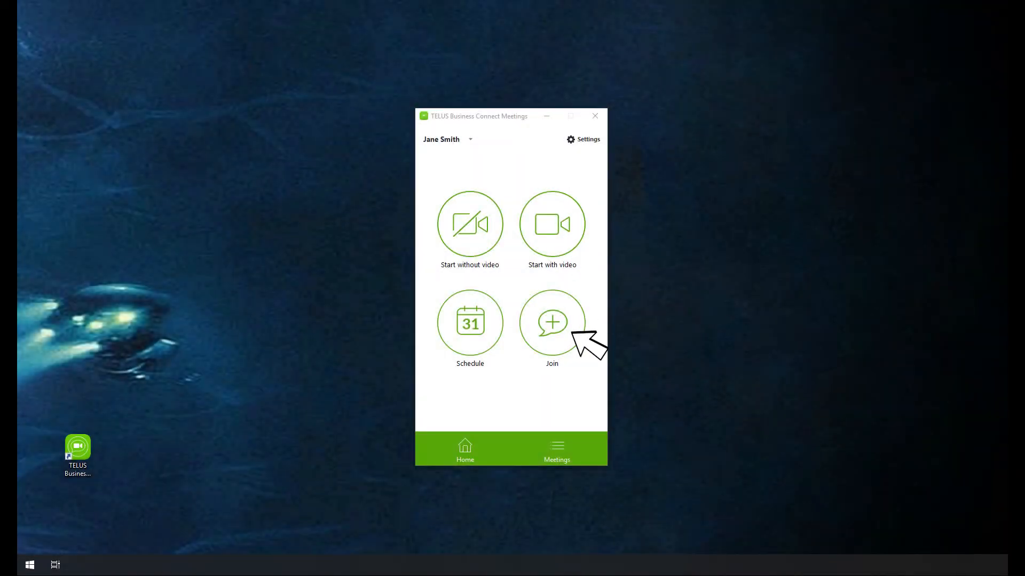
# Bring up the join-meeting form asking for a meeting ID.
pyautogui.click(552, 322)
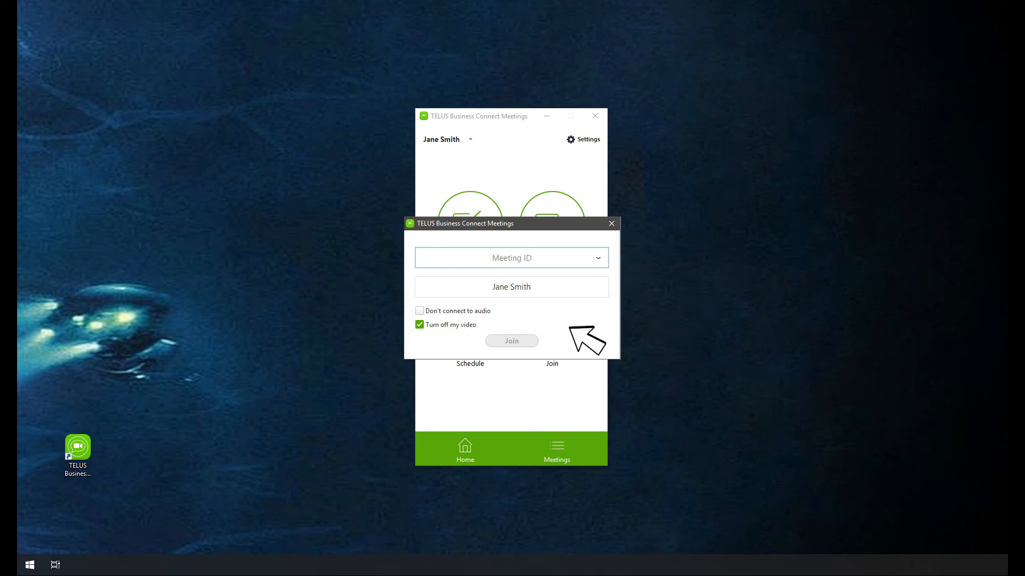
pyautogui.moveTo(543, 289)
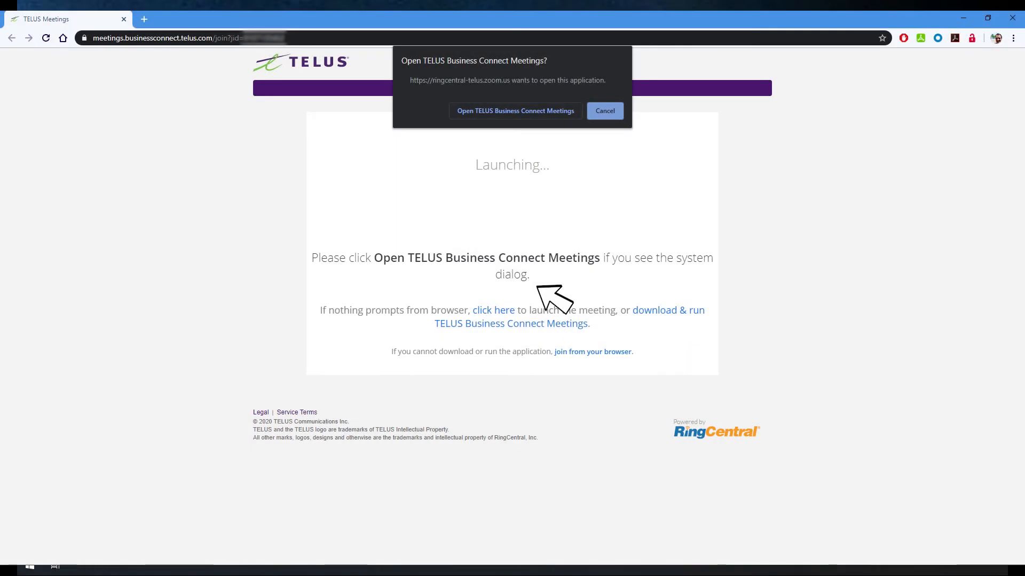
pyautogui.moveTo(568, 229)
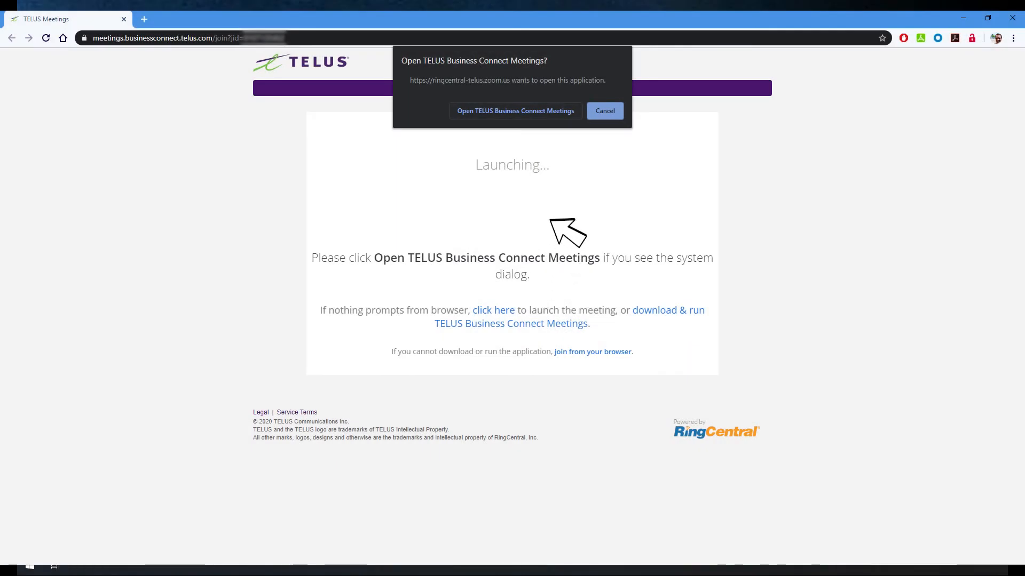